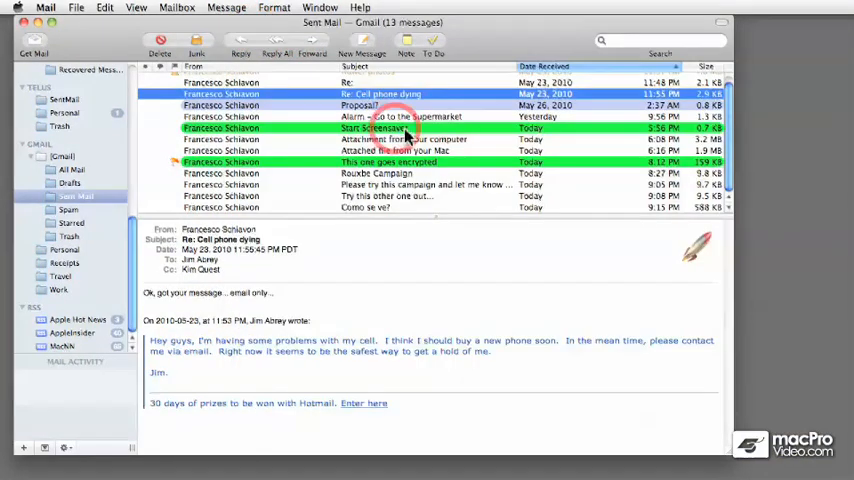
{"action": "mouse_move", "coordinate": [136, 236]}
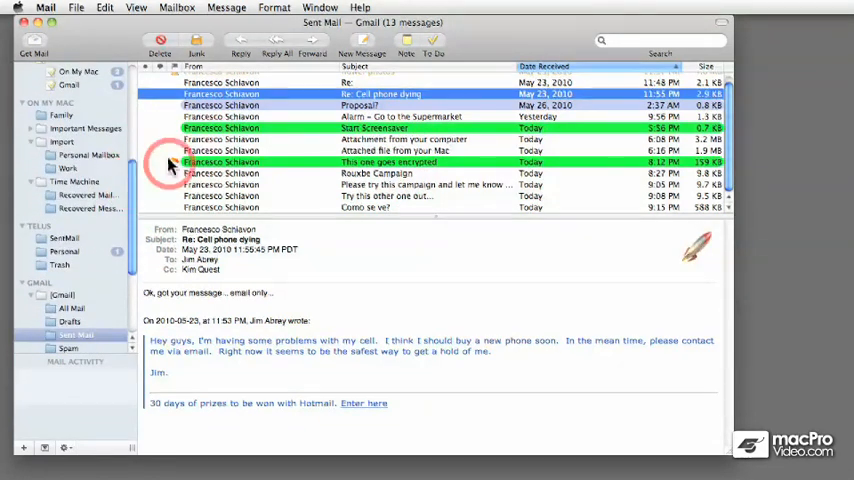
Show the sent message "This one goes encrypted" with its security details in the preview pane
{"action": "left_click", "coordinate": [220, 162]}
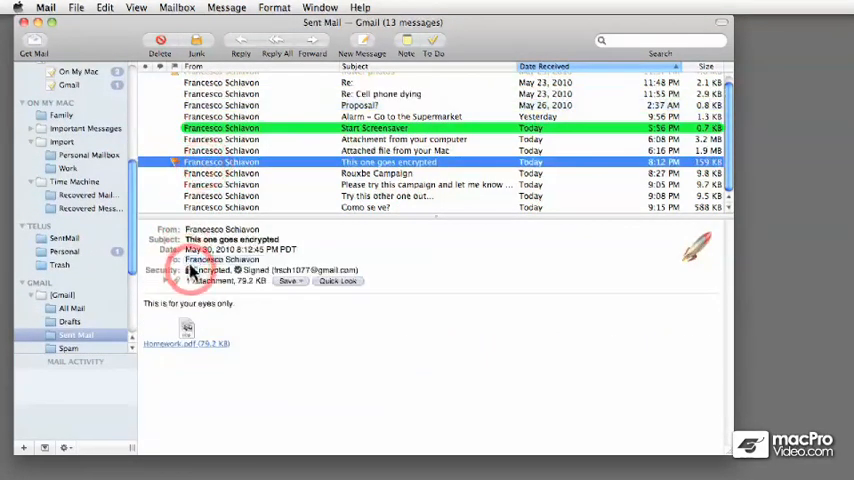